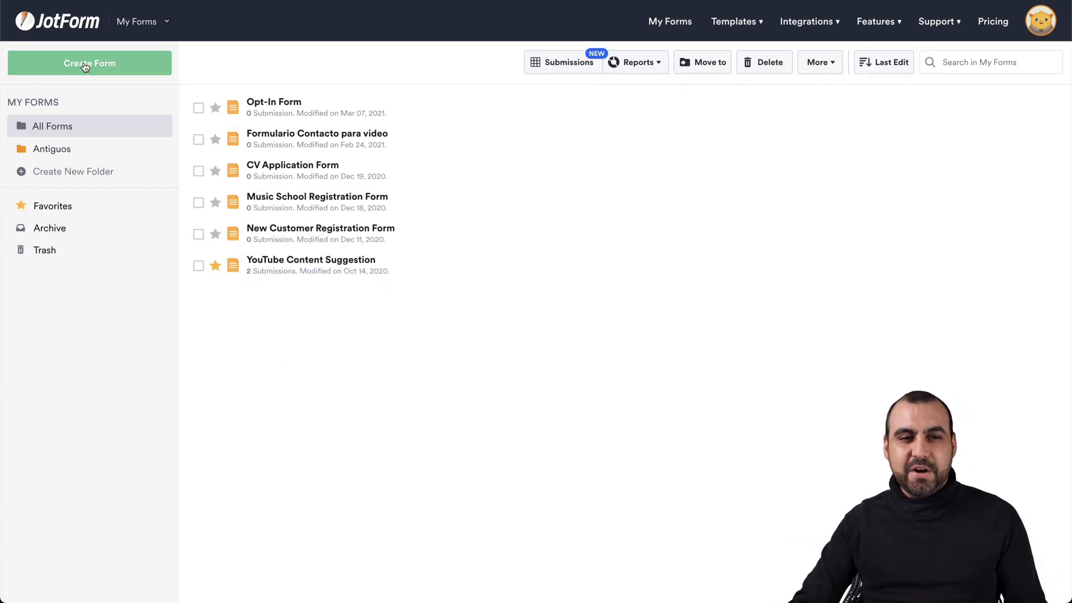
Step: Create a new blank form using the classic one-page layout
{"action": "left_click", "coordinate": [90, 63]}
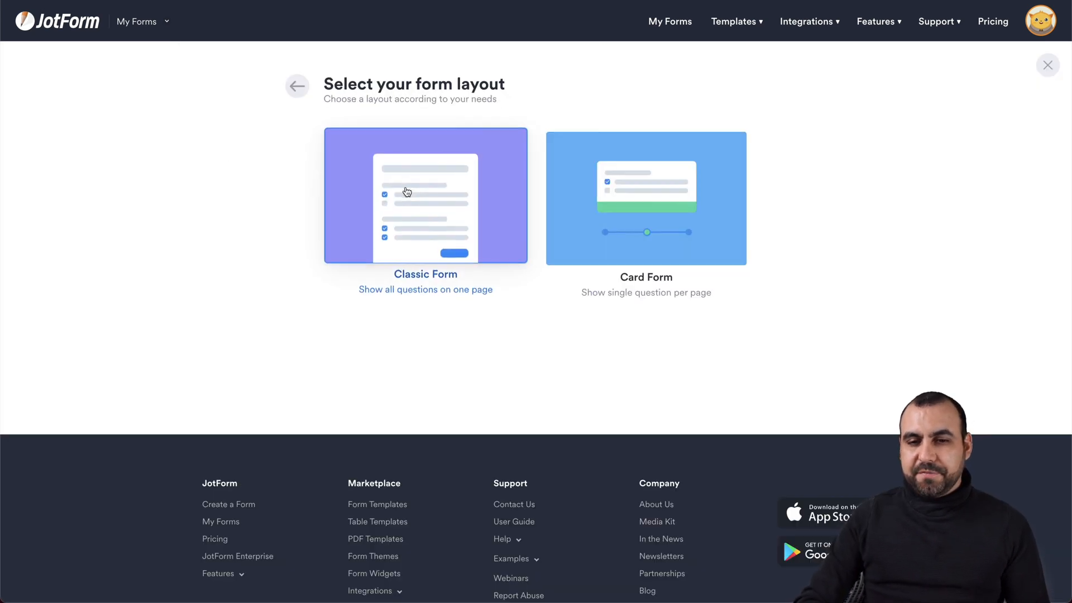
{"action": "left_click", "coordinate": [424, 197]}
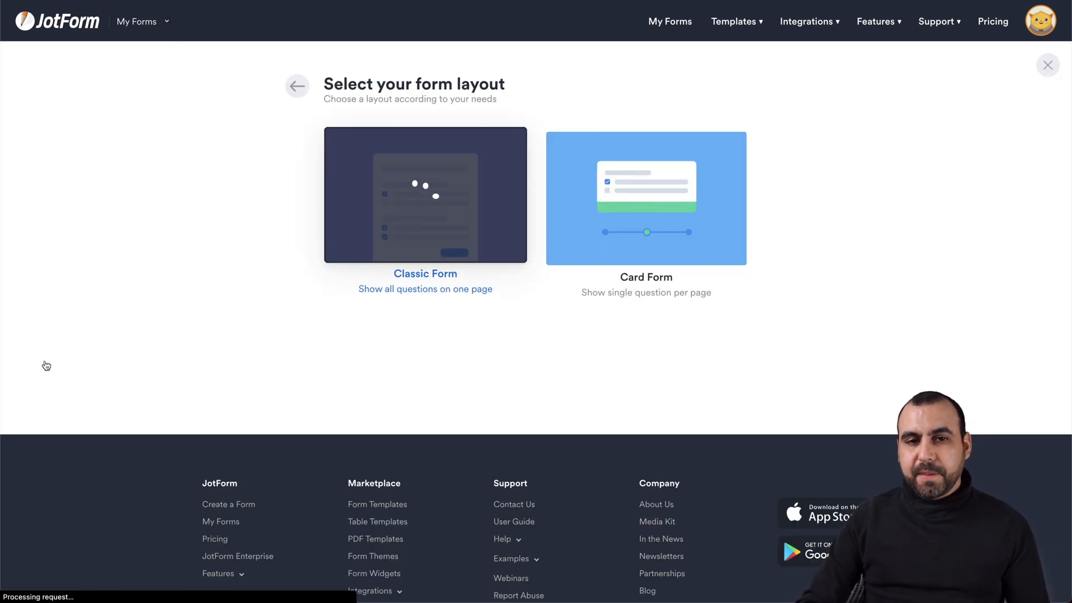
{"action": "left_click", "coordinate": [425, 195]}
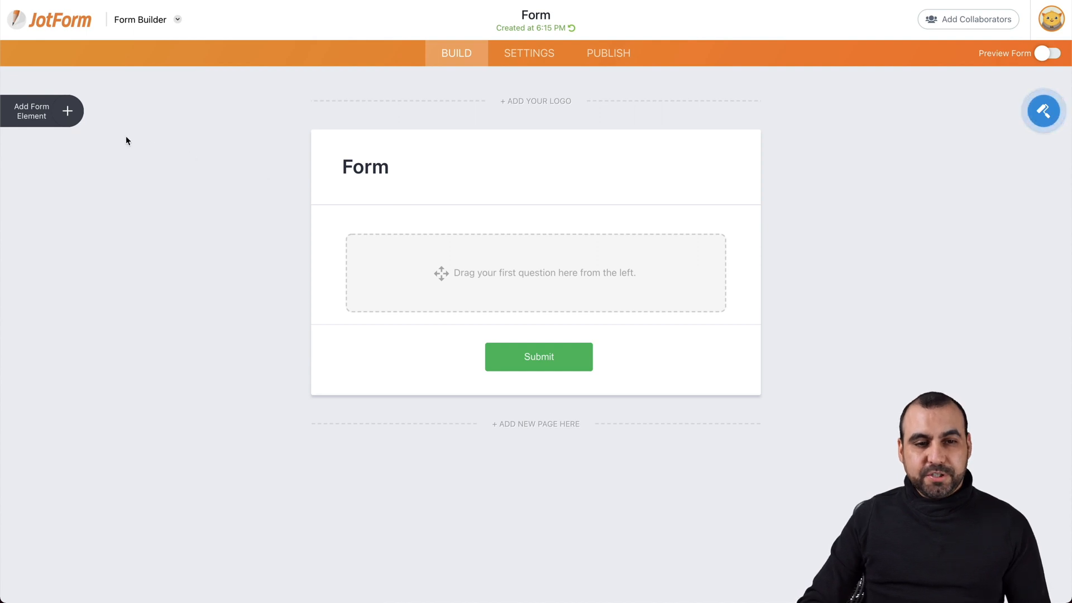
Step: Add Full Name and Email elements from the Basic form elements list
{"action": "left_click", "coordinate": [31, 111]}
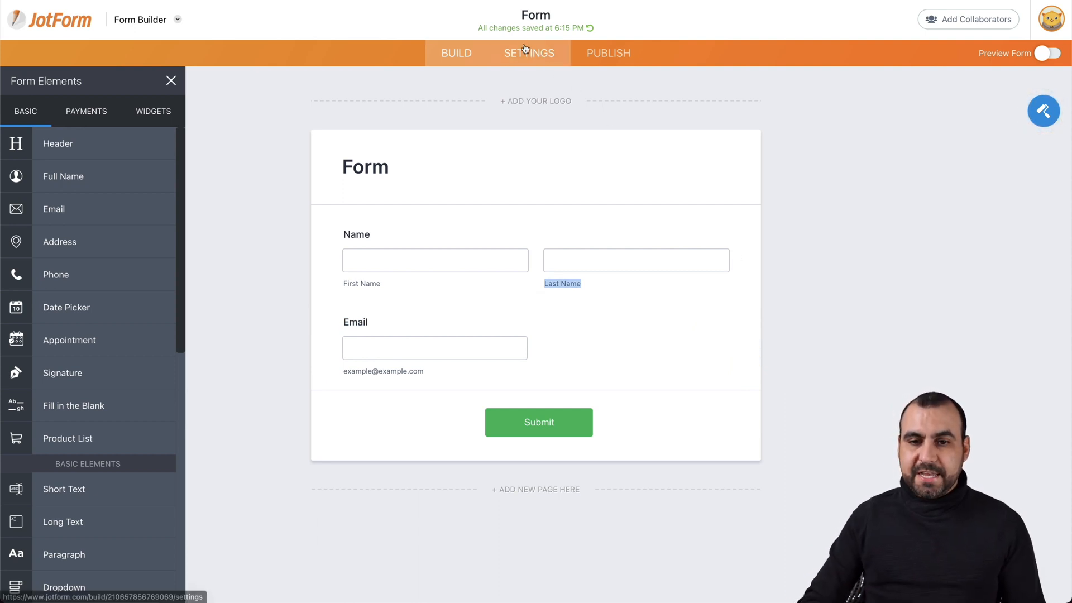
Step: Set the form's base language to English (US) in Settings and go to Translations
{"action": "left_click", "coordinate": [529, 53]}
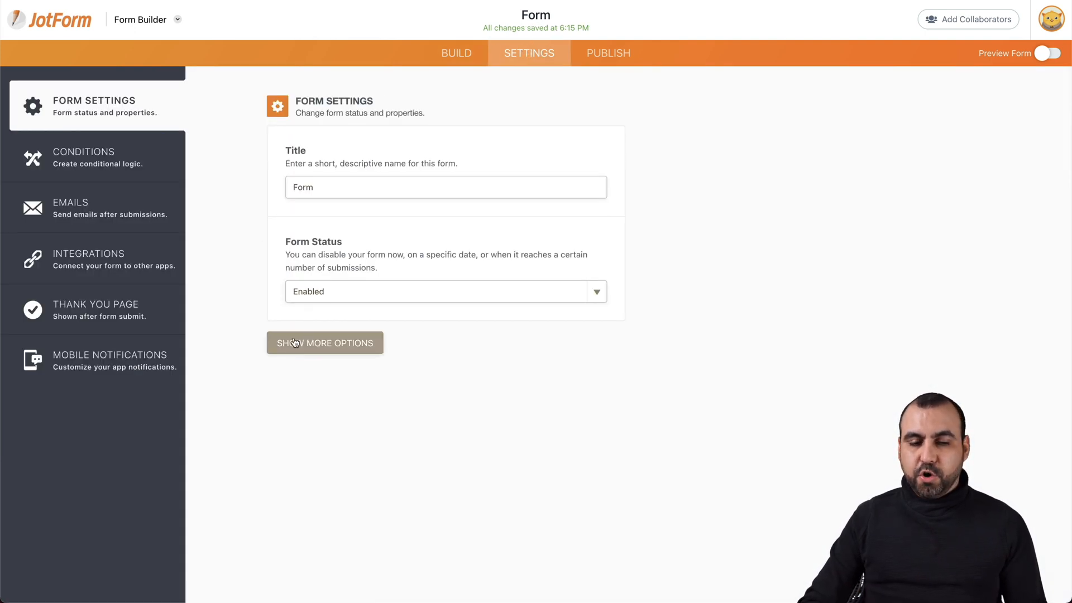
{"action": "left_click", "coordinate": [325, 342]}
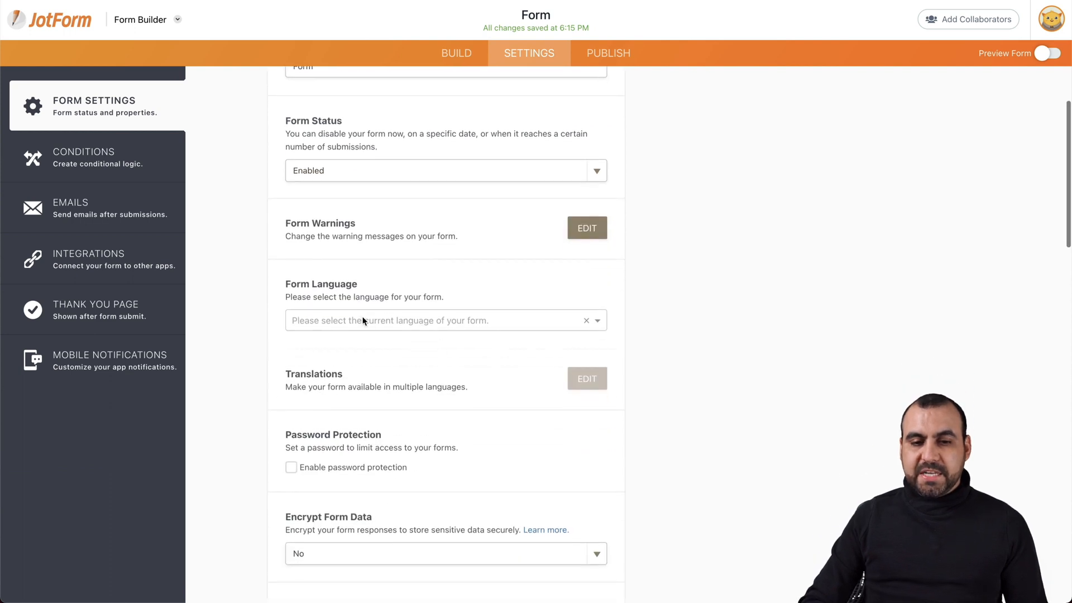
{"action": "left_click", "coordinate": [445, 321]}
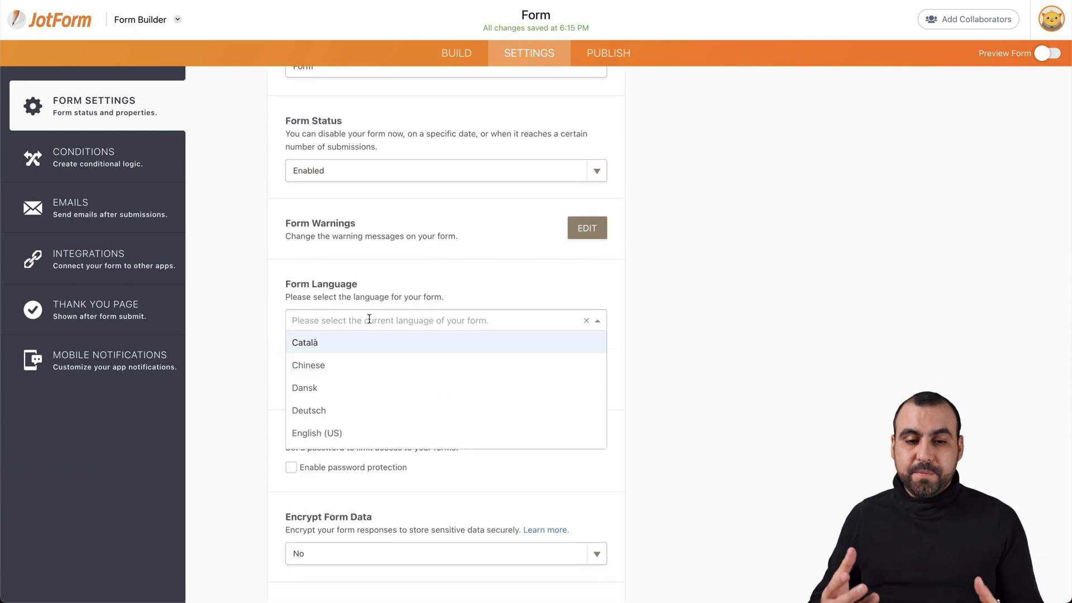
{"action": "left_click", "coordinate": [316, 433]}
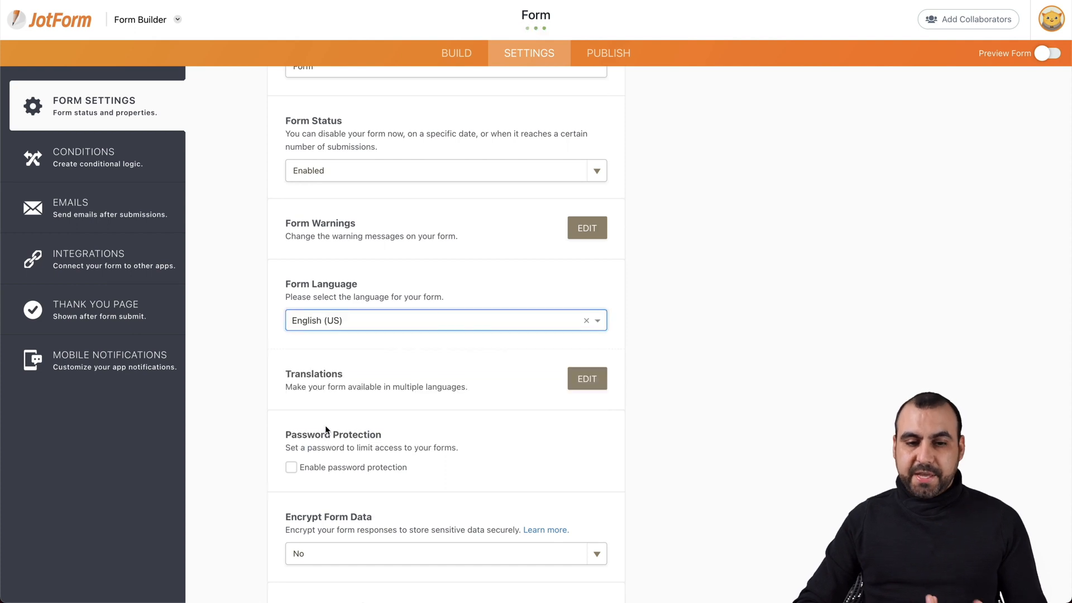
{"action": "left_click", "coordinate": [587, 379]}
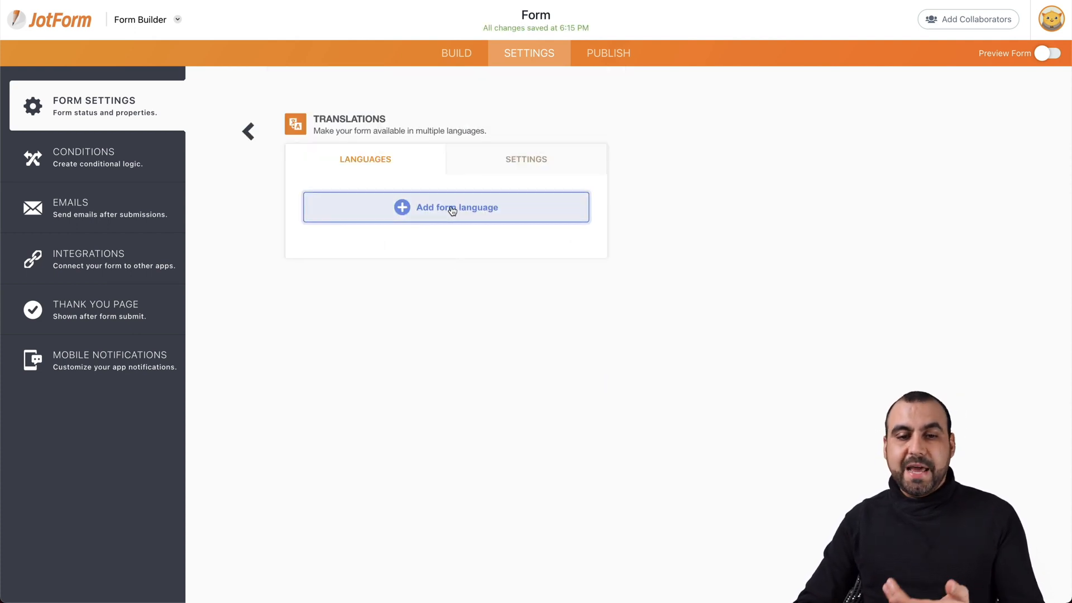
Step: Add Spanish (Latin America) as a form language, found by searching 'spa'
{"action": "left_click", "coordinate": [445, 208]}
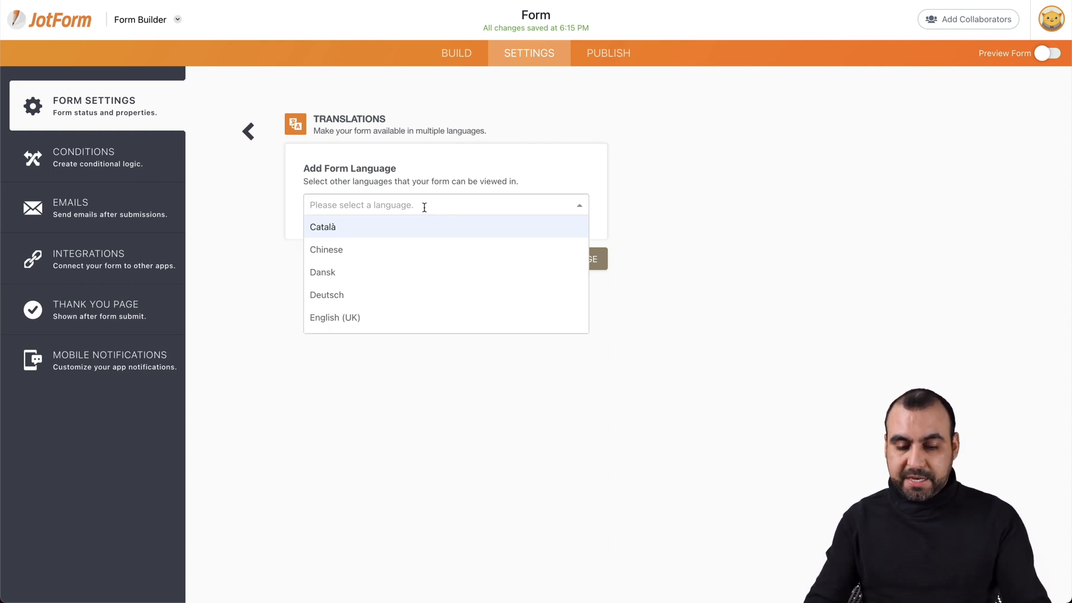
{"action": "type", "text": "spa"}
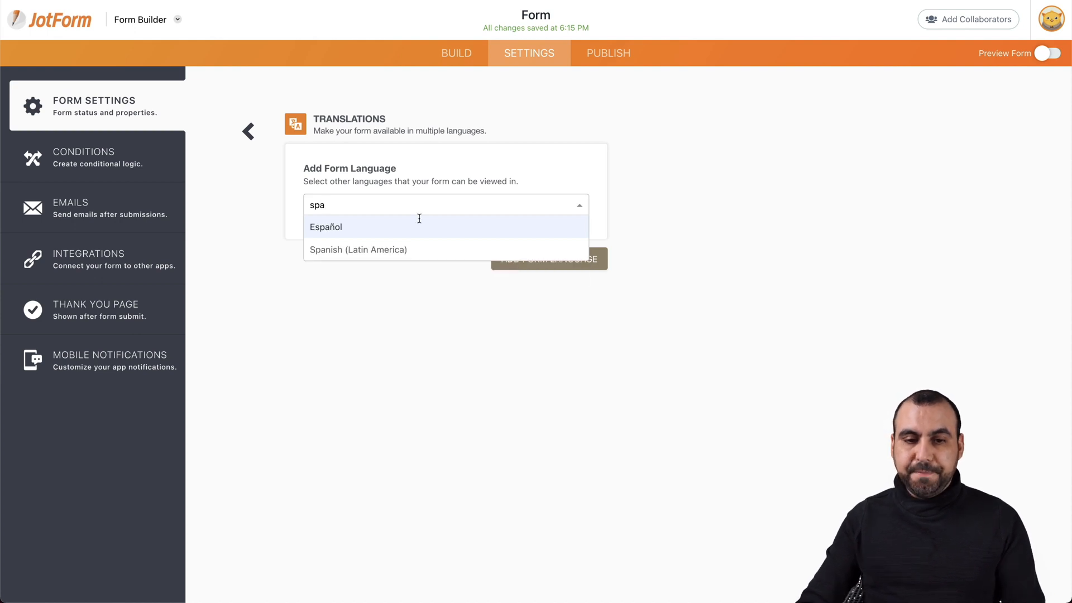
{"action": "left_click", "coordinate": [357, 249]}
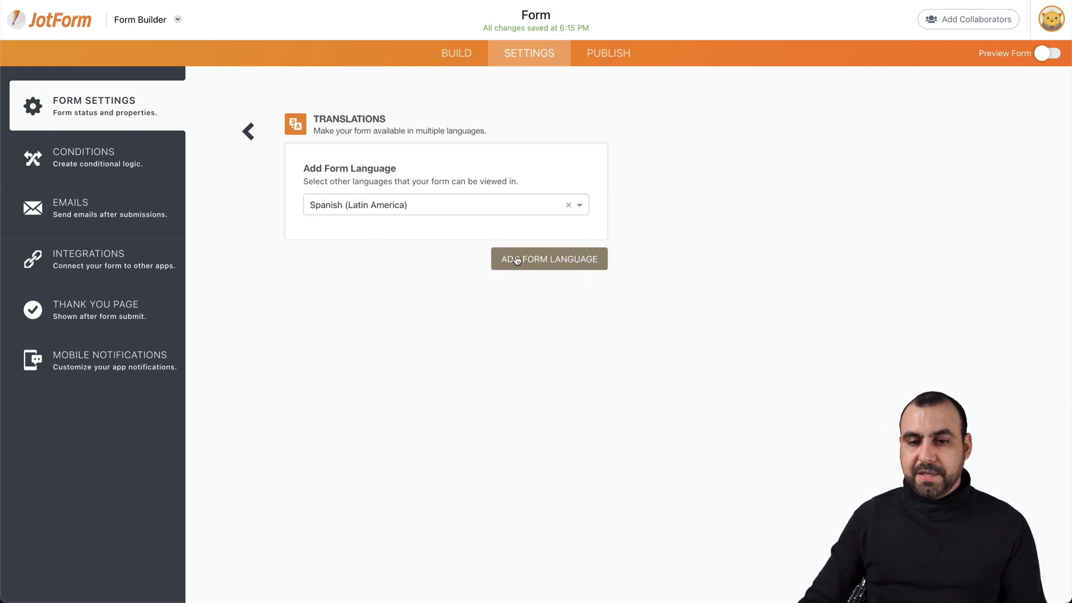
{"action": "left_click", "coordinate": [548, 258]}
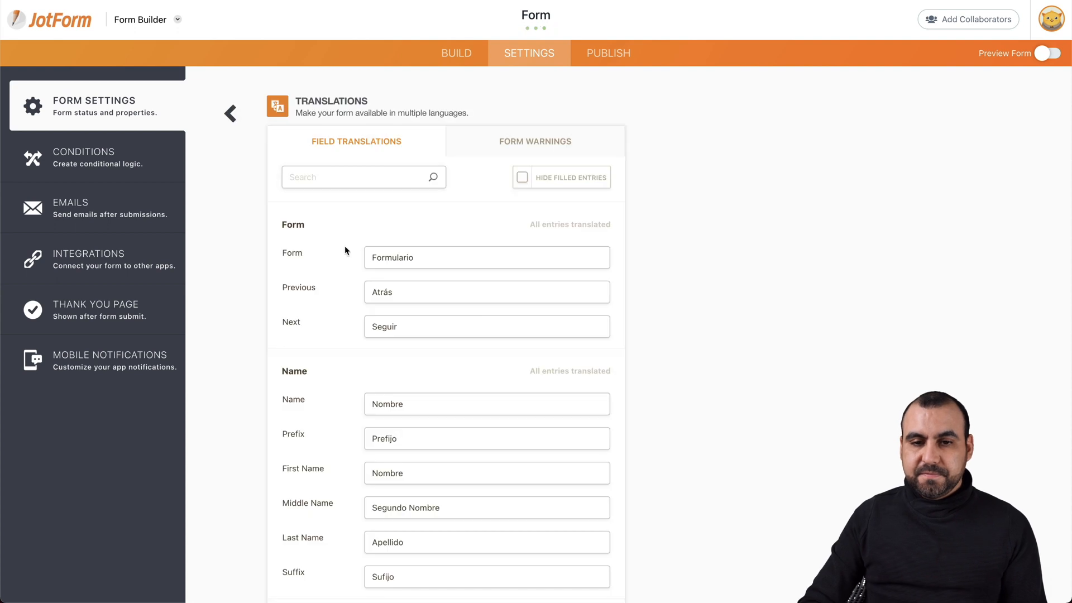
Step: Replace the Spanish translation of Next, Seguir, with 'Siguiente'
{"action": "scroll", "scroll_direction": "down", "scroll_amount": 3}
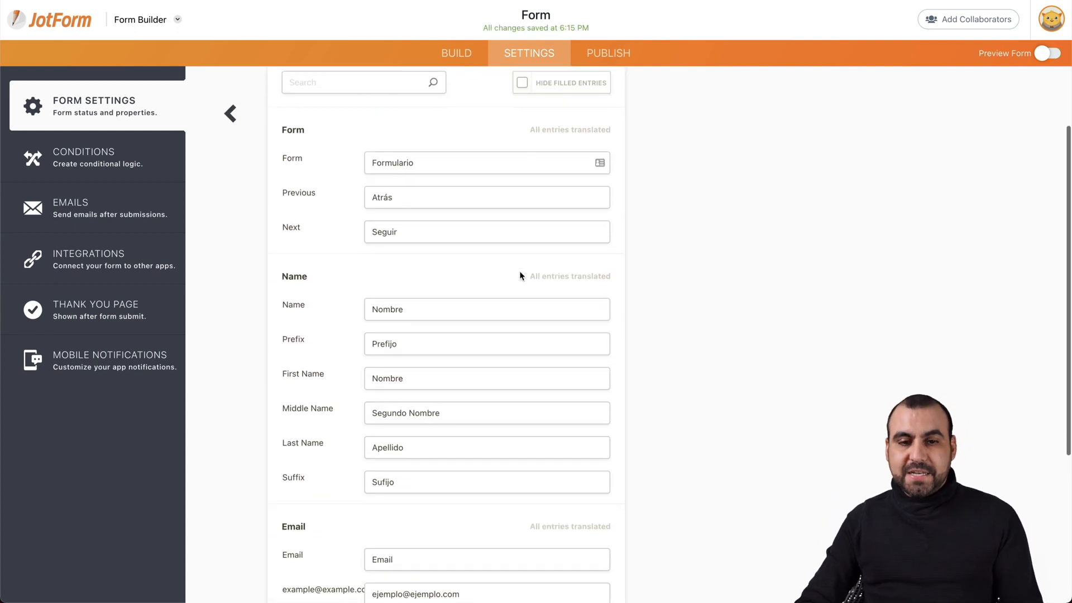
{"action": "mouse_move", "coordinate": [274, 195]}
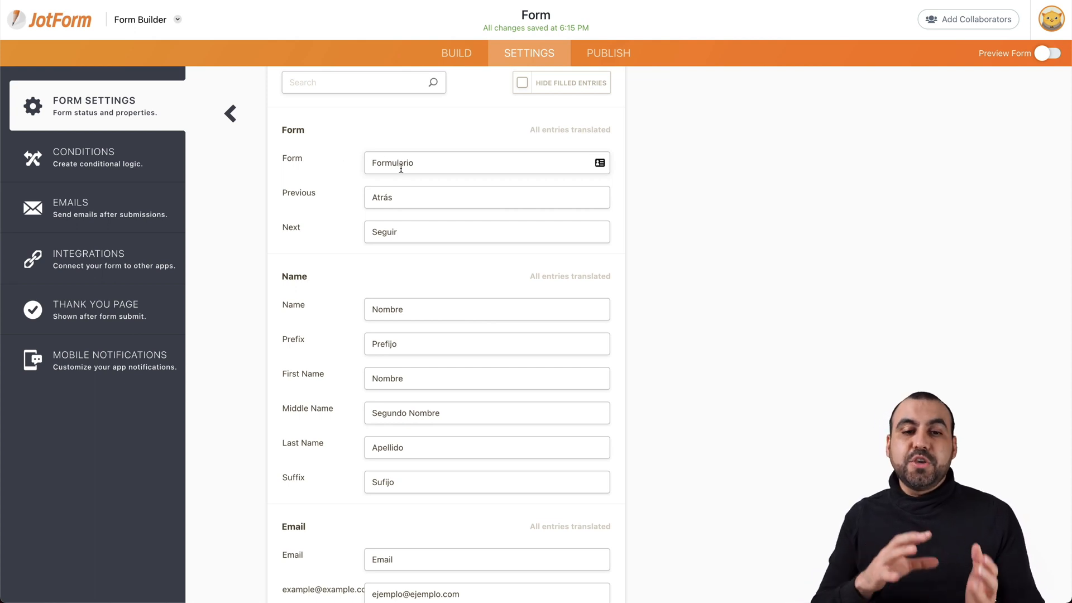
{"action": "mouse_move", "coordinate": [349, 172]}
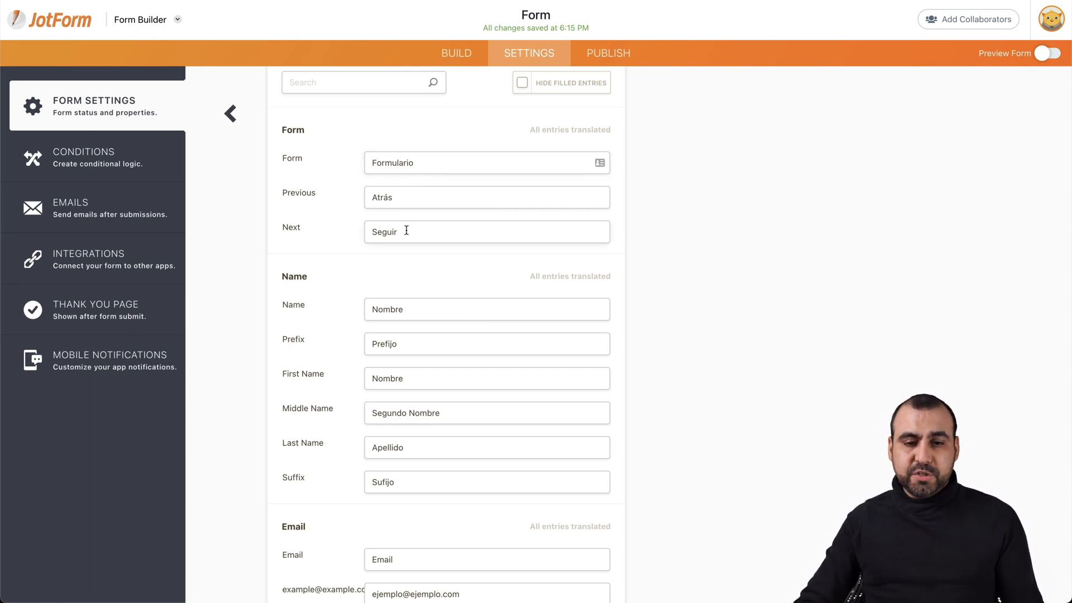
{"action": "scroll", "scroll_direction": "down", "scroll_amount": 3}
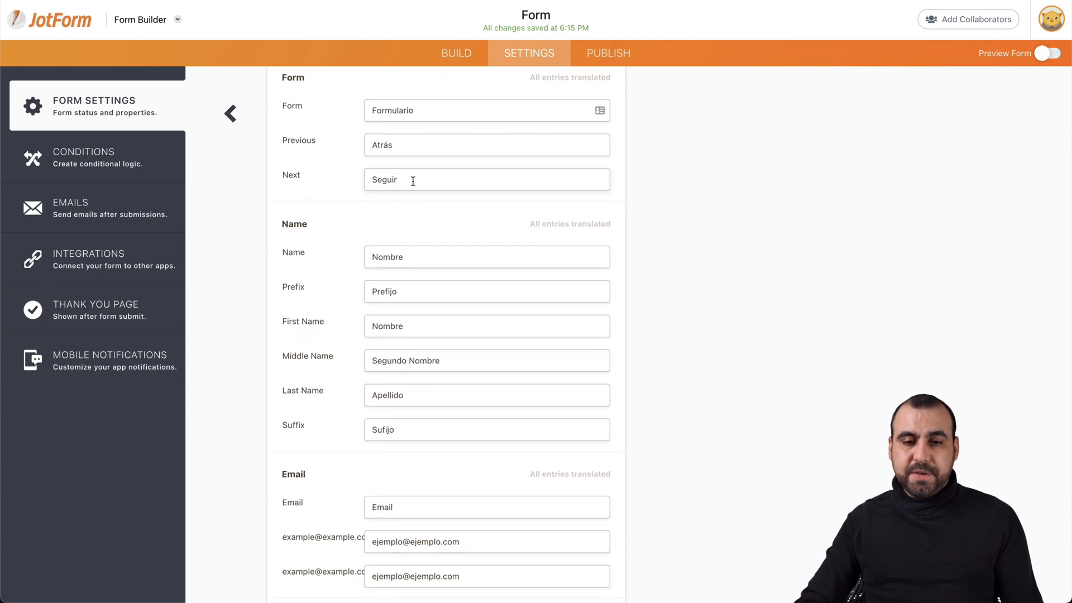
{"action": "double_click", "coordinate": [383, 179]}
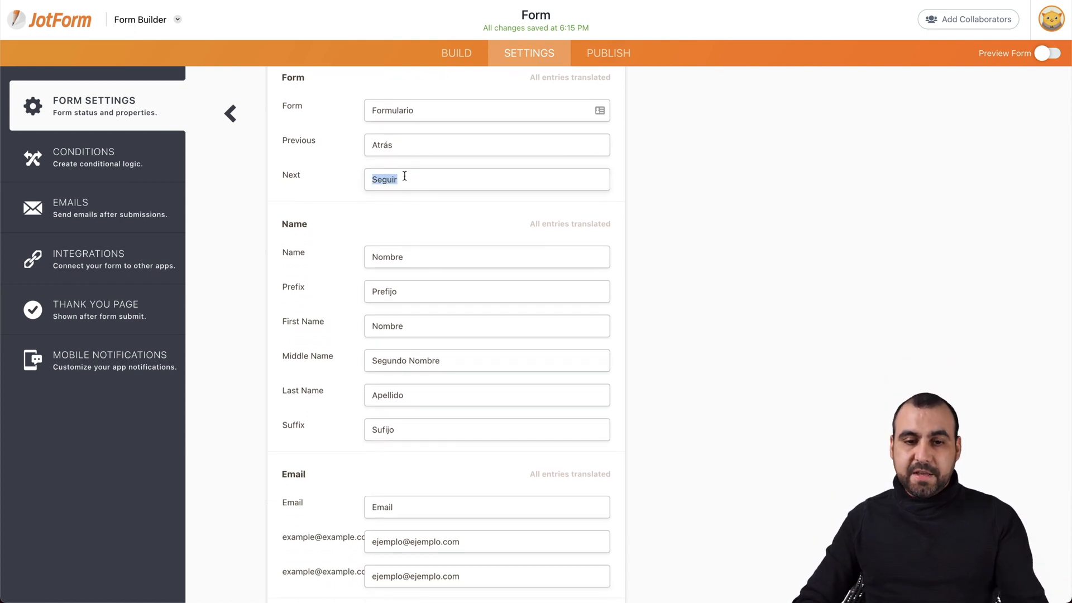
{"action": "type", "text": "Siguiente"}
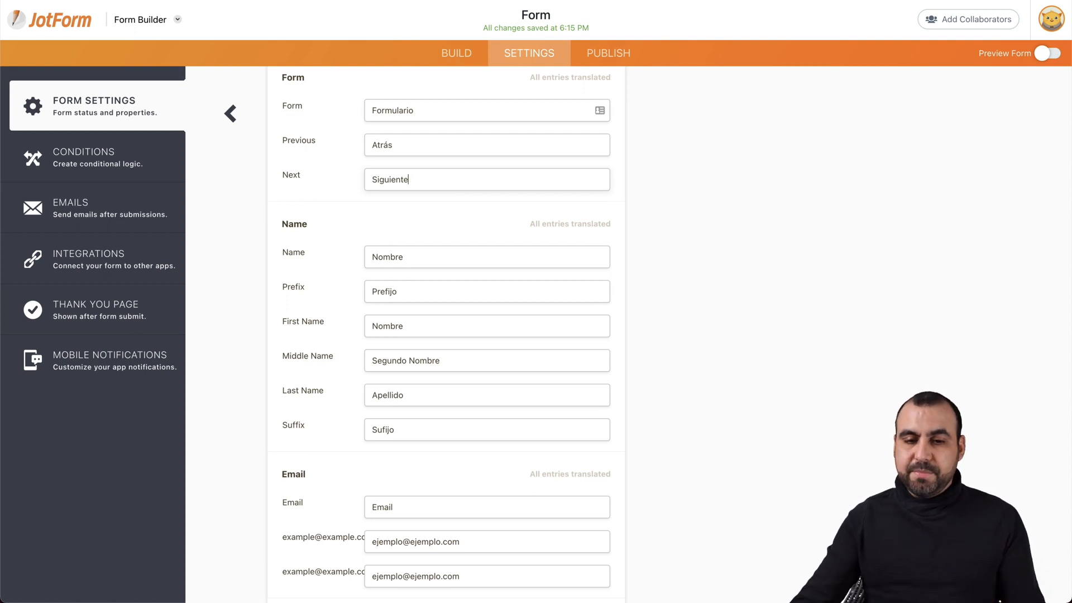
Step: Retype the Spanish translation of the Email label as 'Correo E'
{"action": "scroll", "scroll_direction": "down", "scroll_amount": 3}
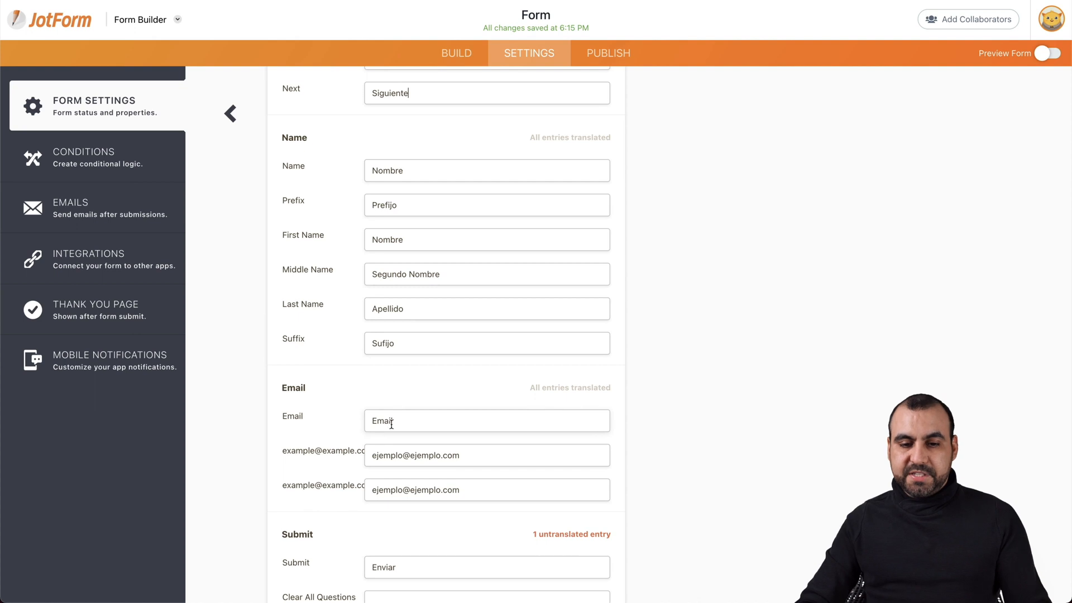
{"action": "type", "text": "Cooreo"}
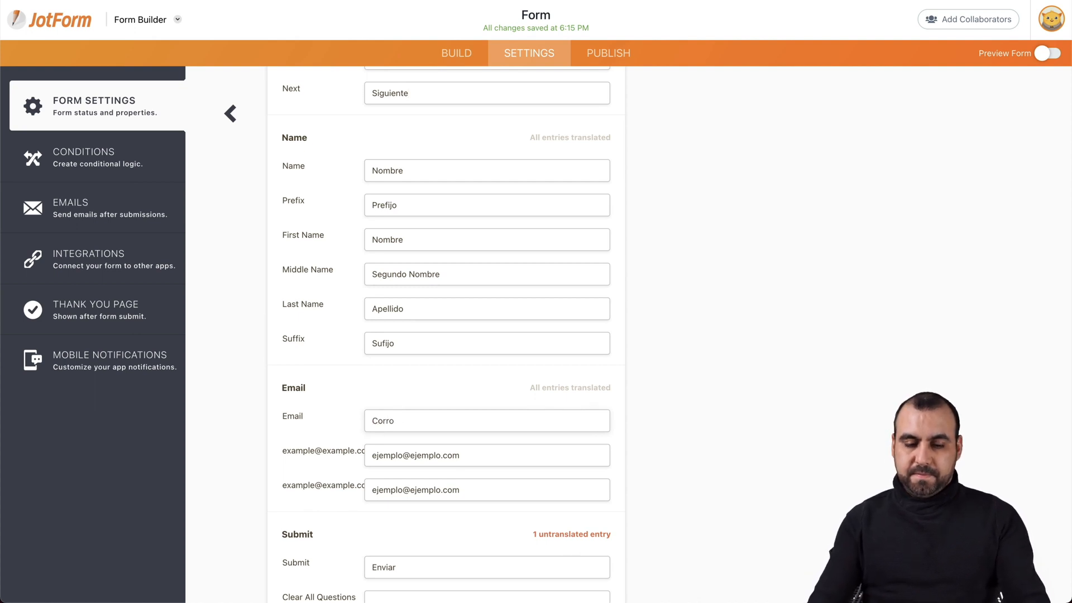
{"action": "type", "text": "Correo E"}
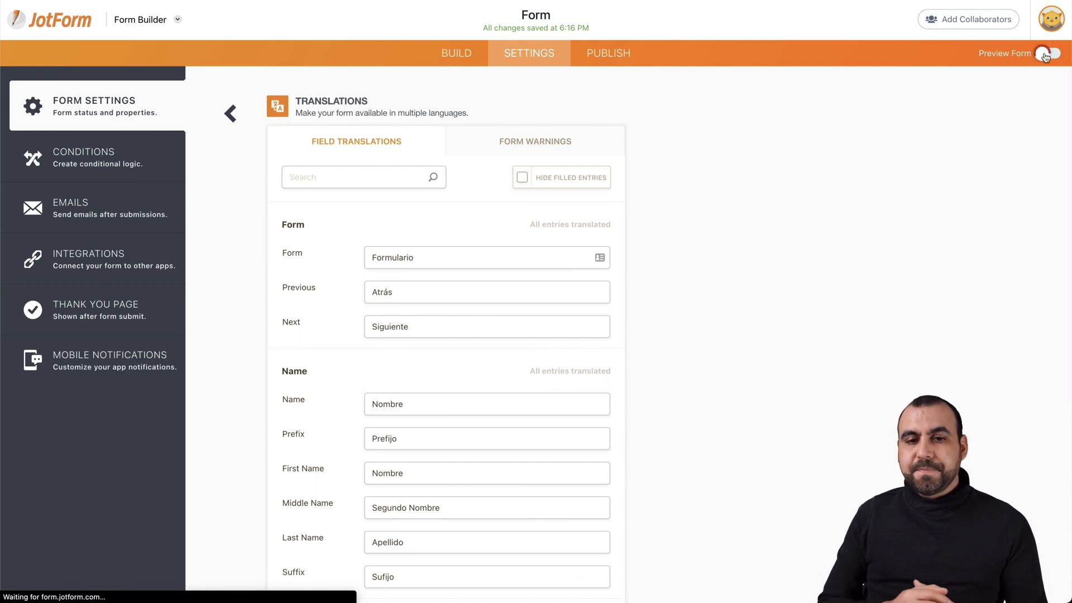
Step: Preview the form and switch its language to Spanish (Latin America)
{"action": "left_click", "coordinate": [1044, 54]}
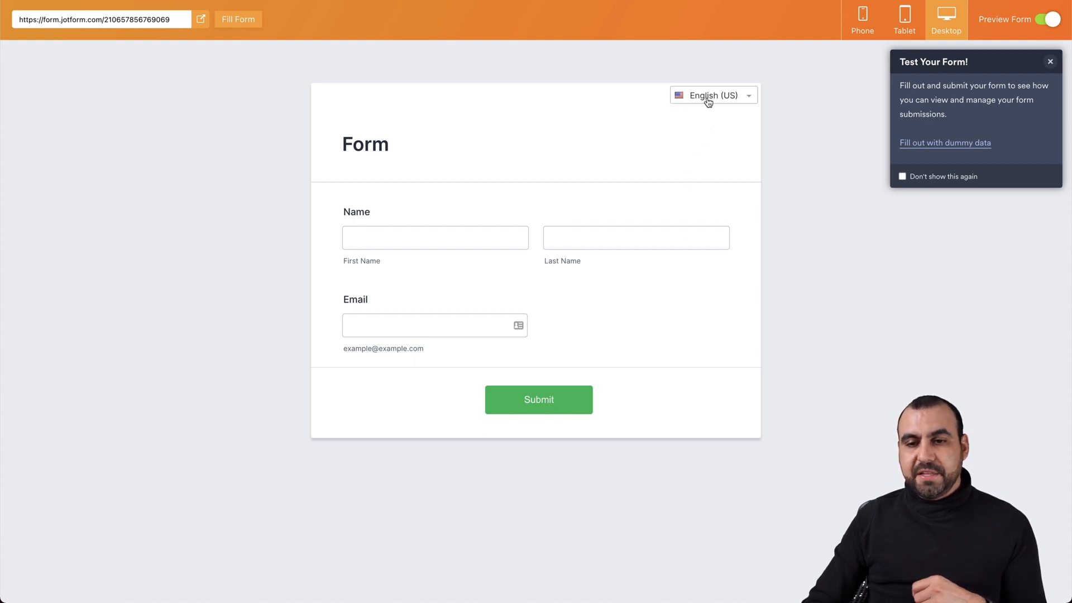
{"action": "left_click", "coordinate": [712, 95]}
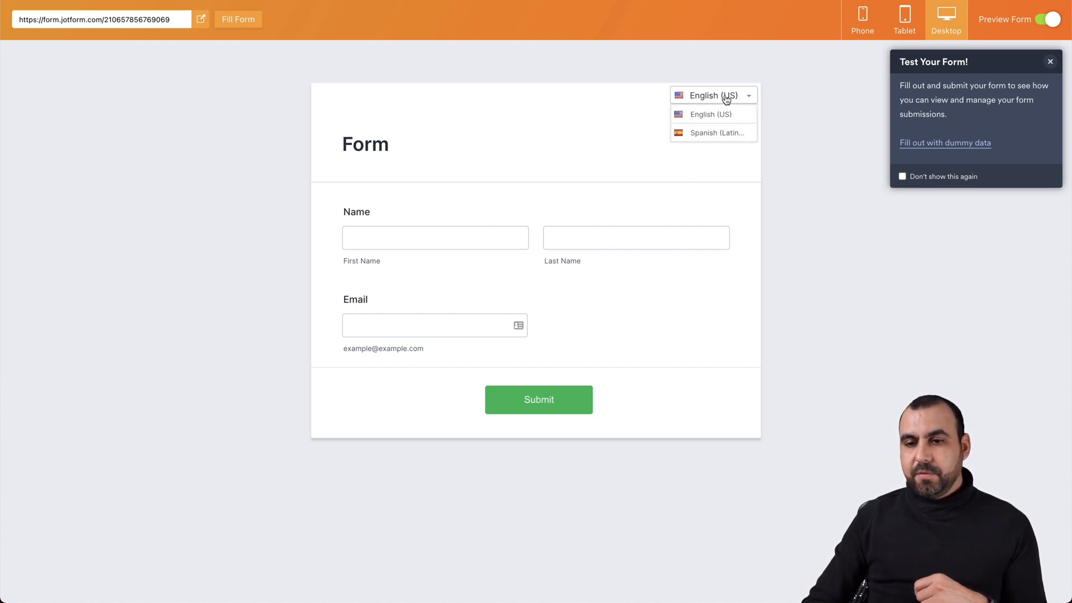
{"action": "mouse_move", "coordinate": [700, 133]}
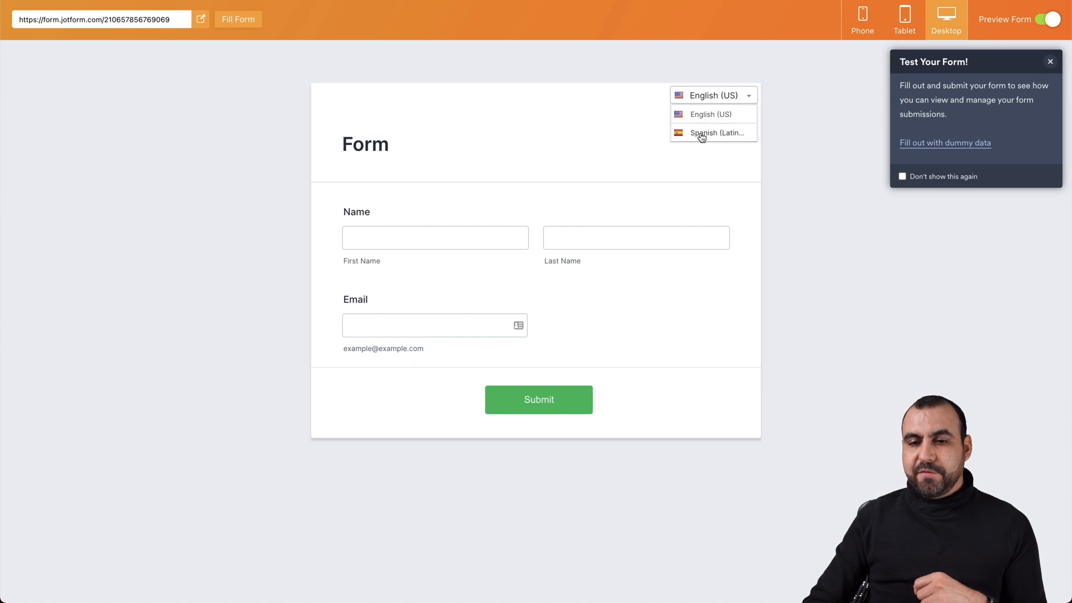
{"action": "left_click", "coordinate": [714, 133]}
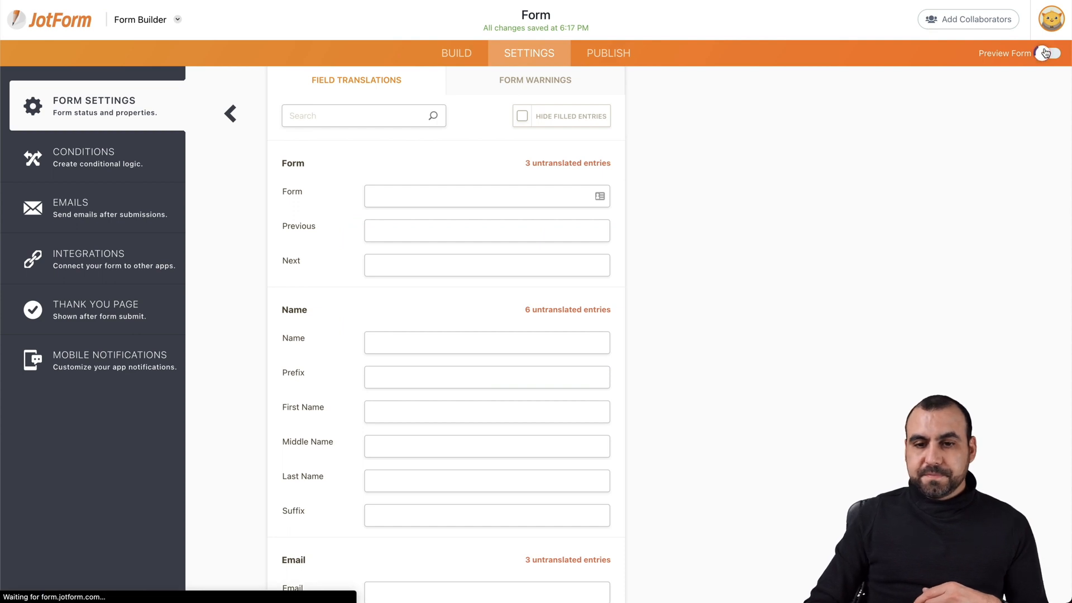
{"action": "left_click", "coordinate": [1046, 53]}
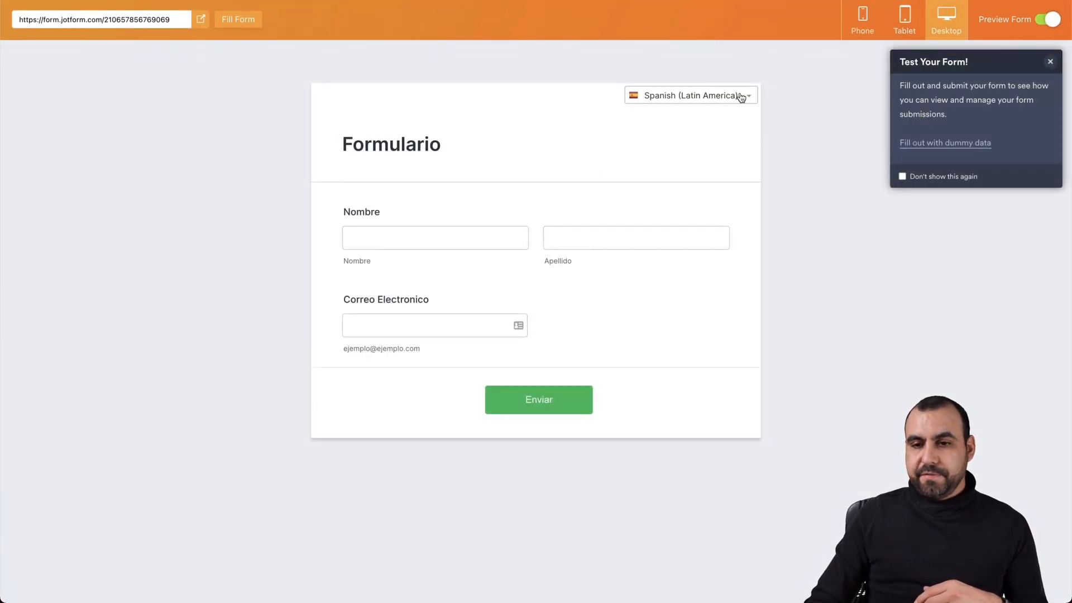
{"action": "left_click", "coordinate": [690, 95]}
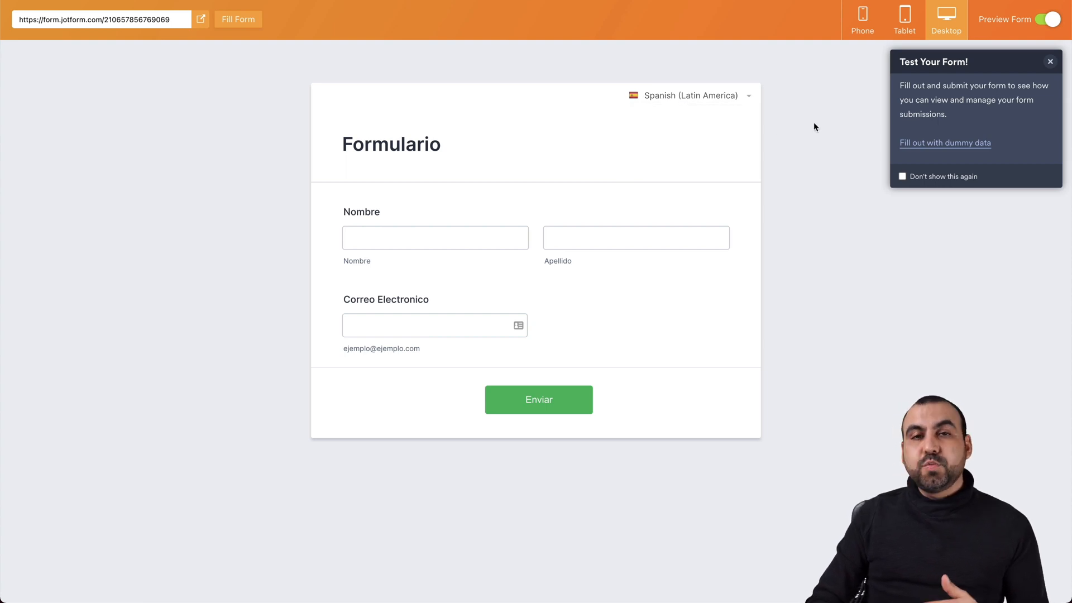
{"action": "mouse_move", "coordinate": [807, 197]}
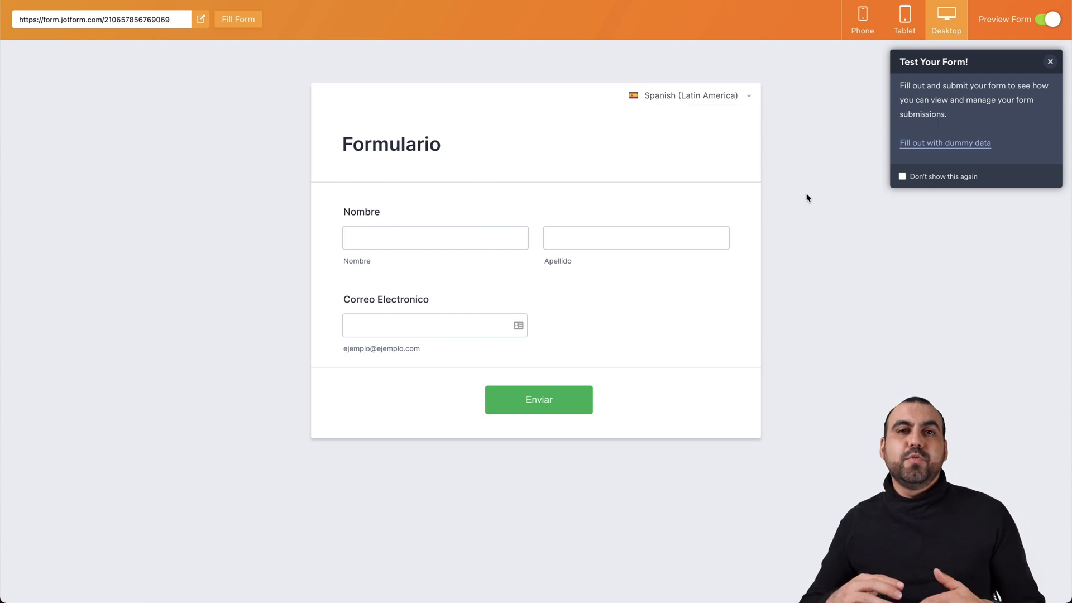